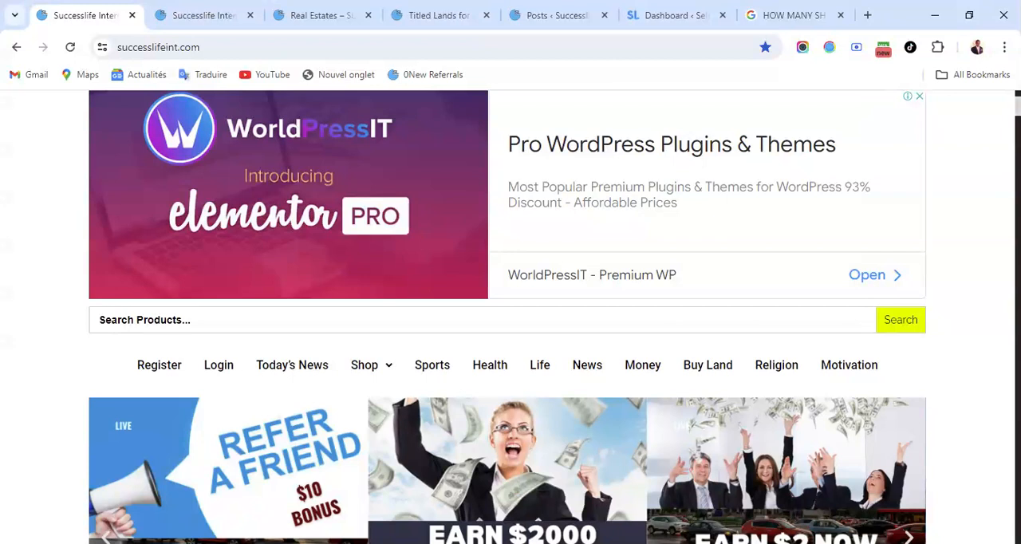
pyautogui.moveTo(535, 473)
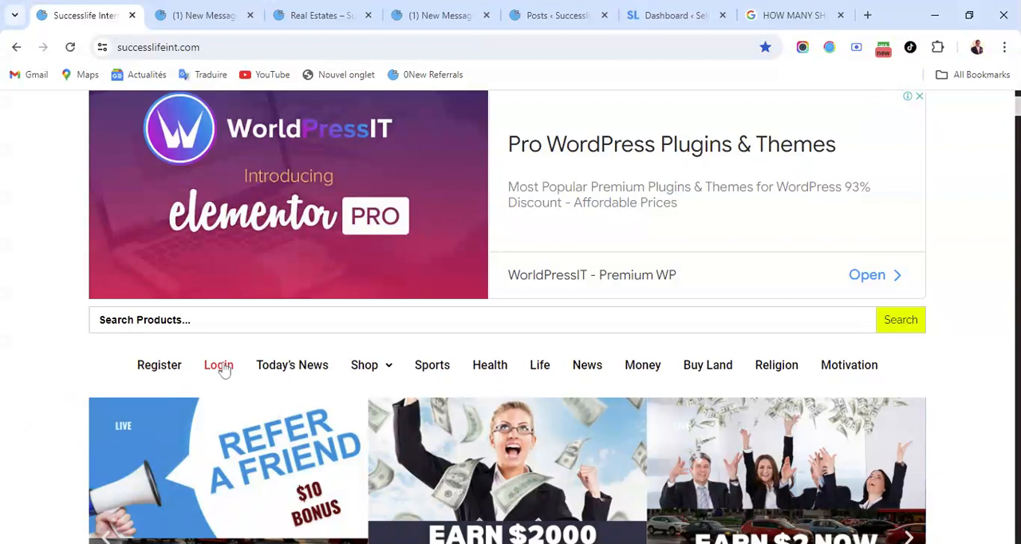
# Go from Successlife Business to its affiliate SIGN UP page, closing the New Message tab
pyautogui.click(219, 365)
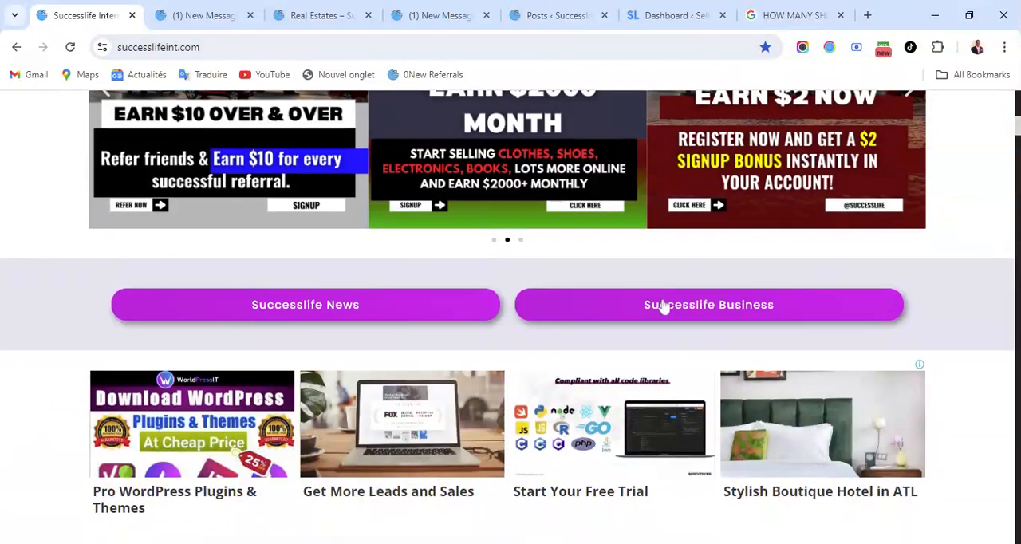
pyautogui.click(709, 304)
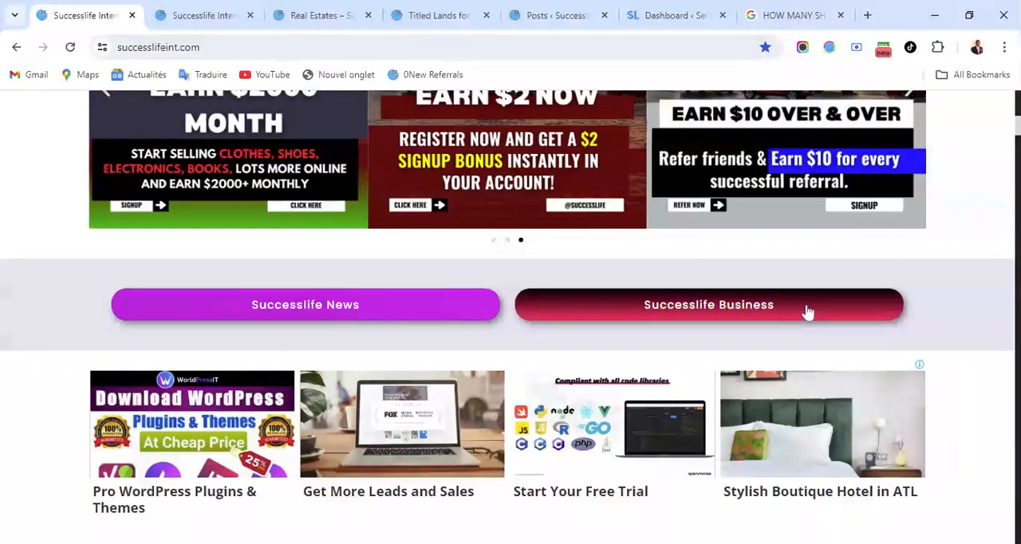
pyautogui.click(709, 304)
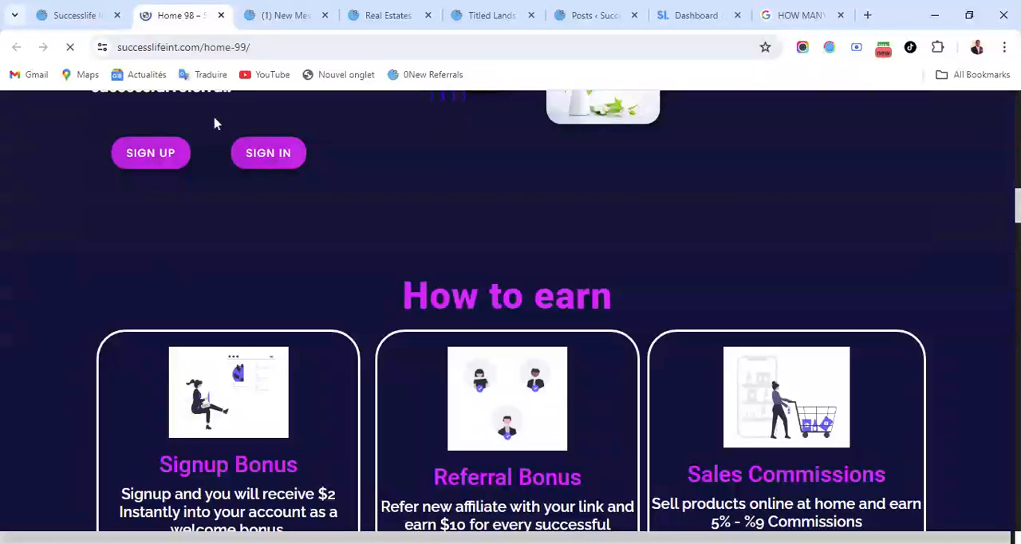
pyautogui.click(150, 152)
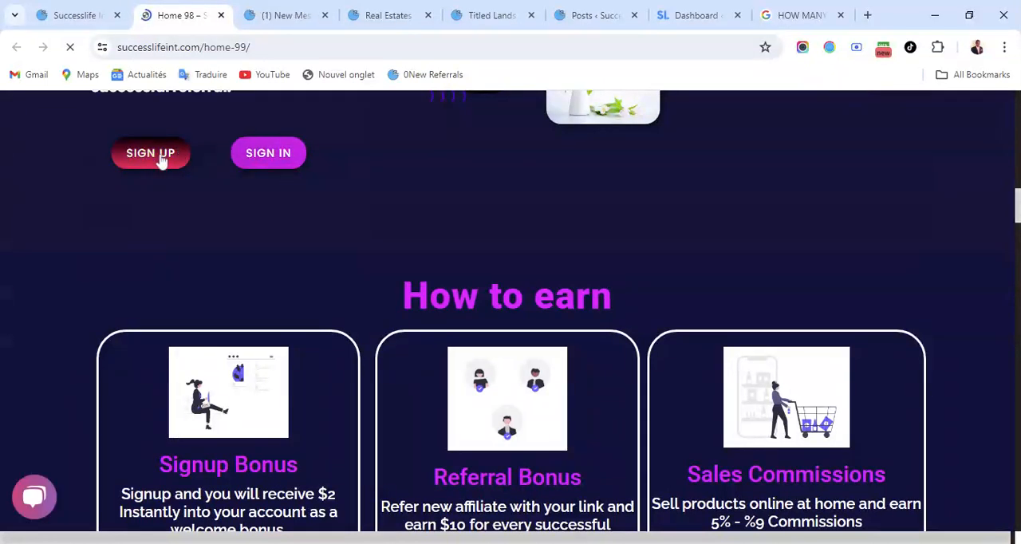
pyautogui.click(150, 152)
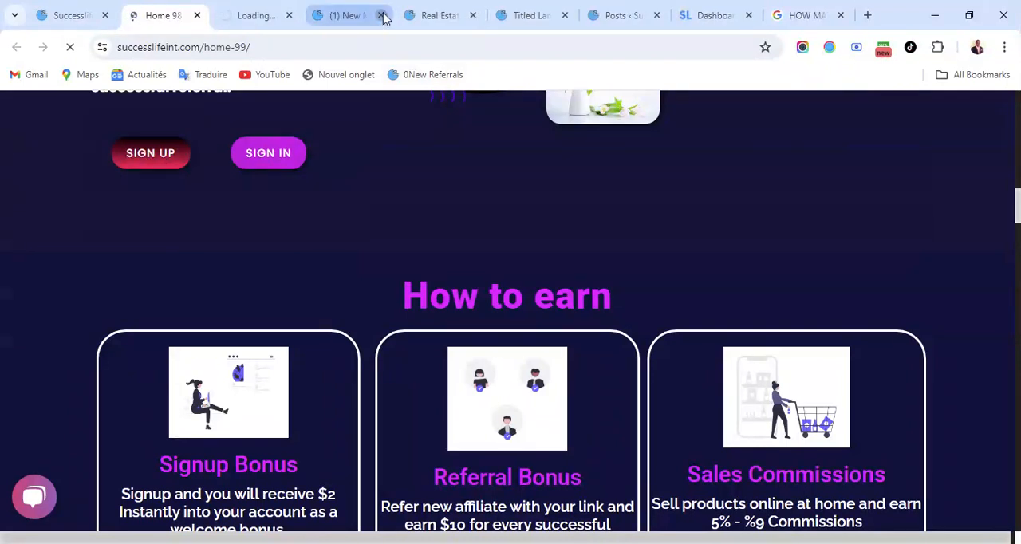
pyautogui.click(381, 15)
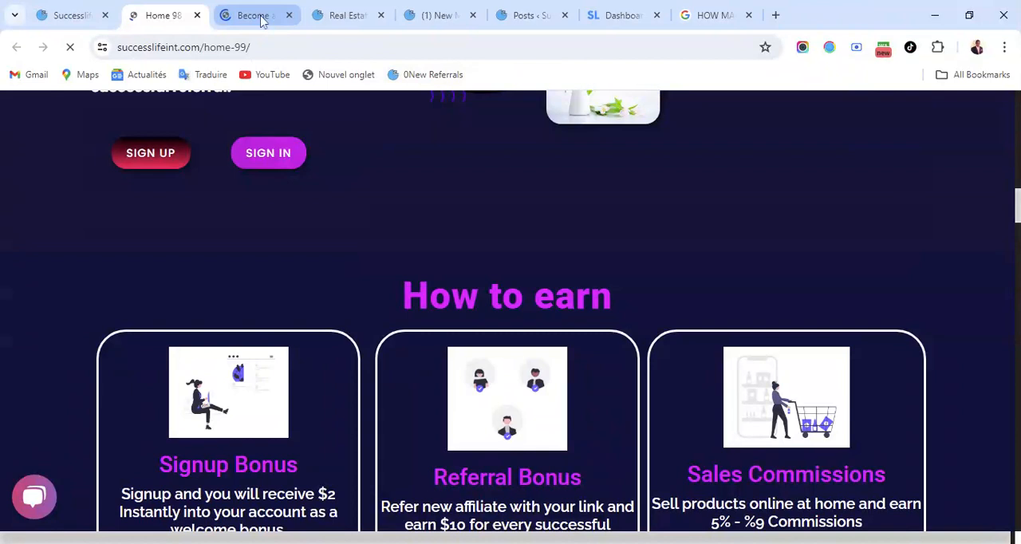
pyautogui.click(251, 16)
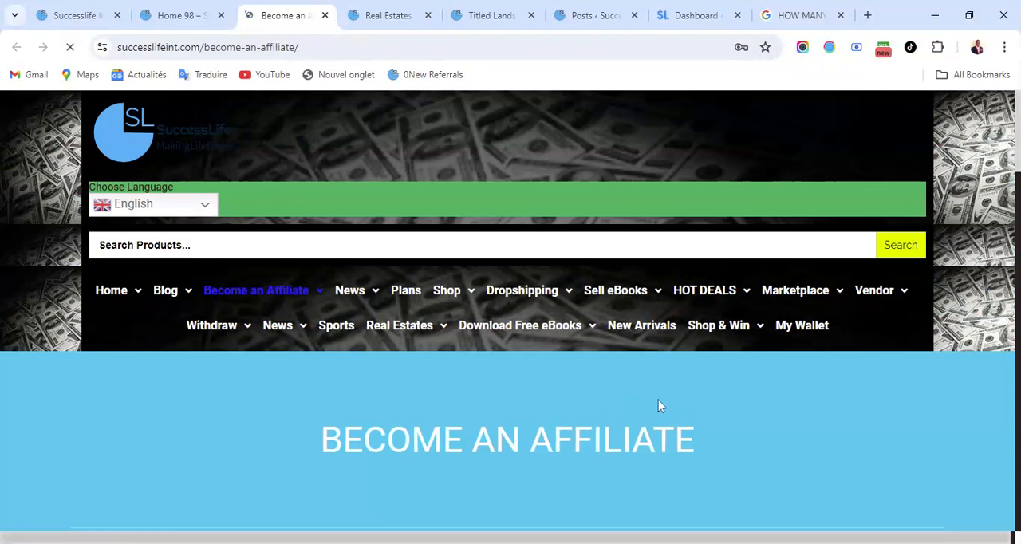
pyautogui.scroll(-3)
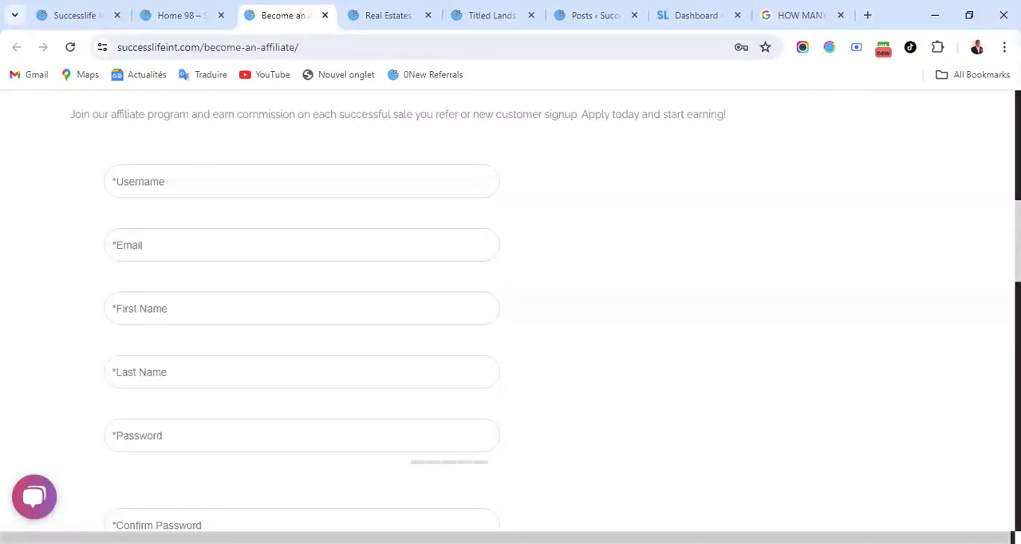
pyautogui.click(301, 181)
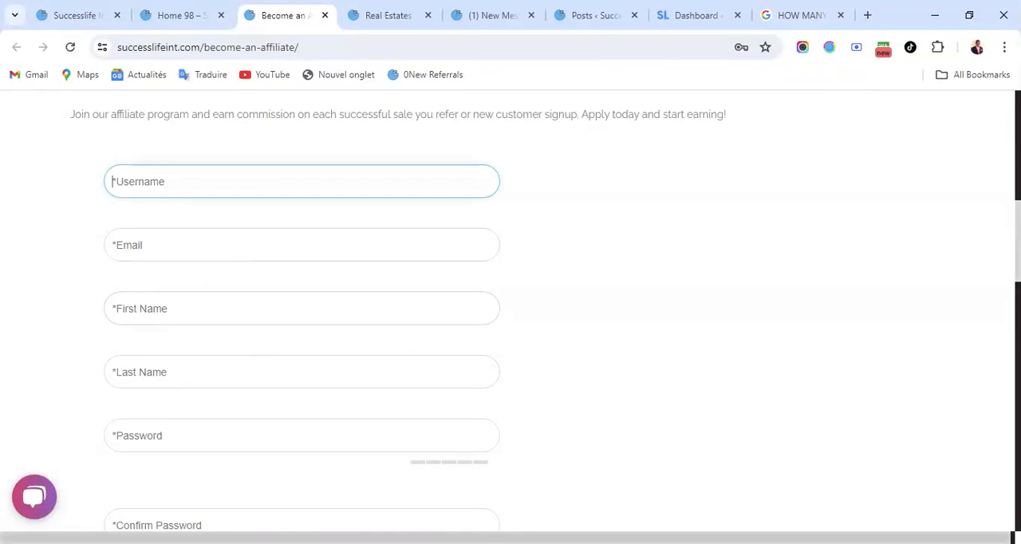
pyautogui.write('njd')
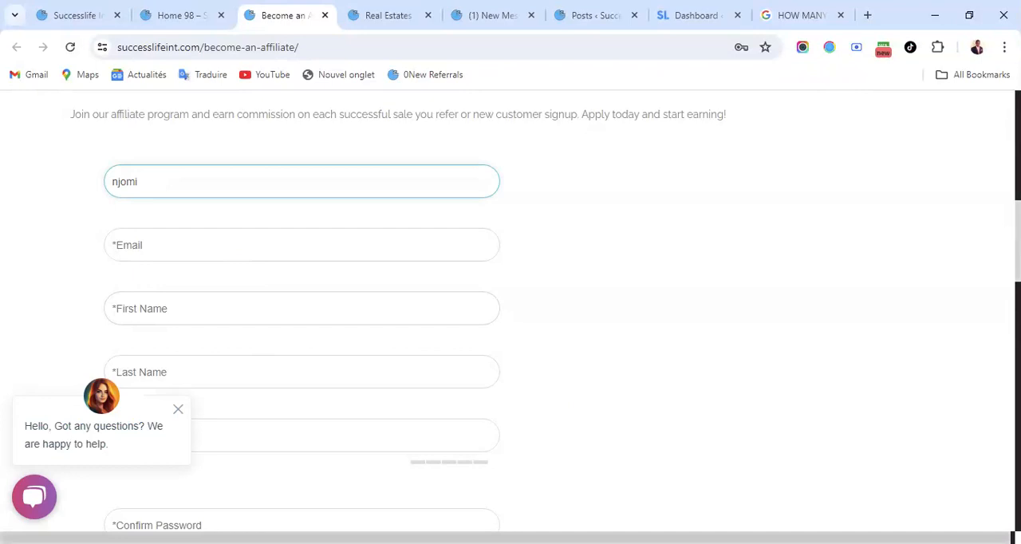
pyautogui.write('200')
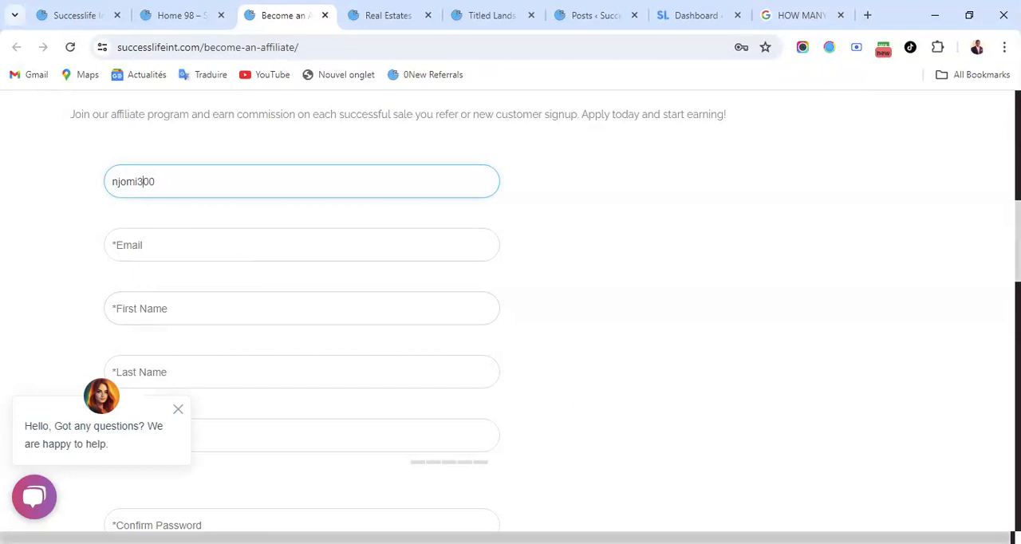
pyautogui.click(302, 245)
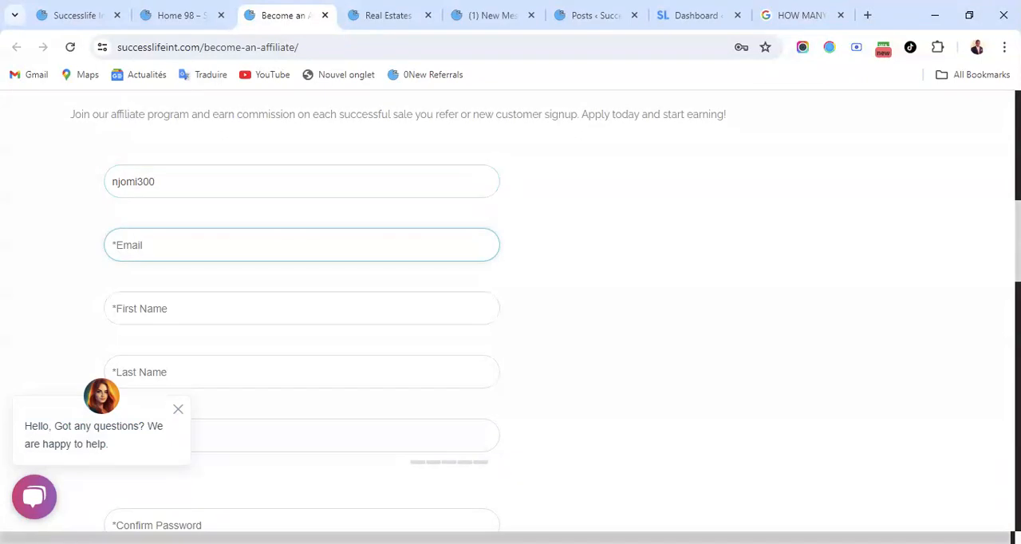
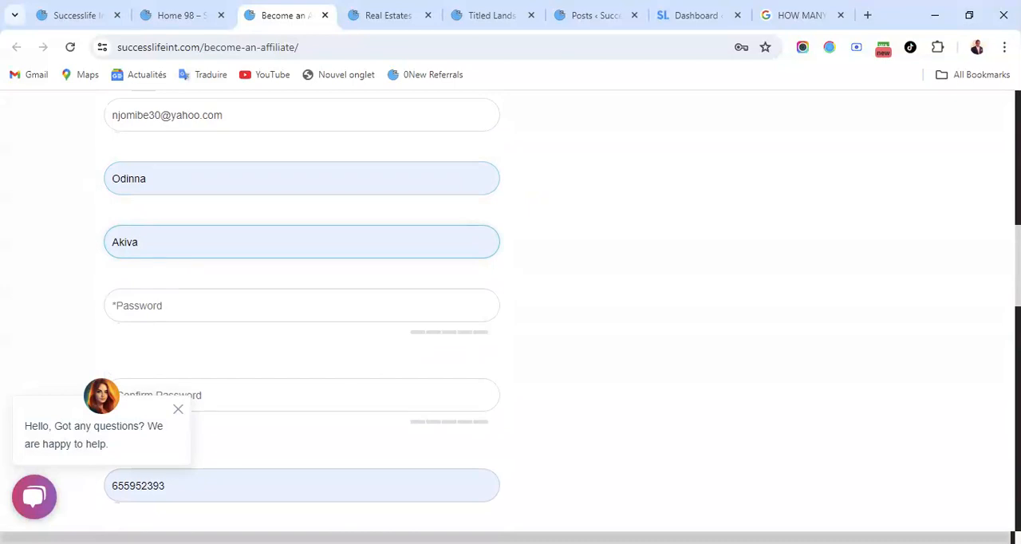
pyautogui.write('•')
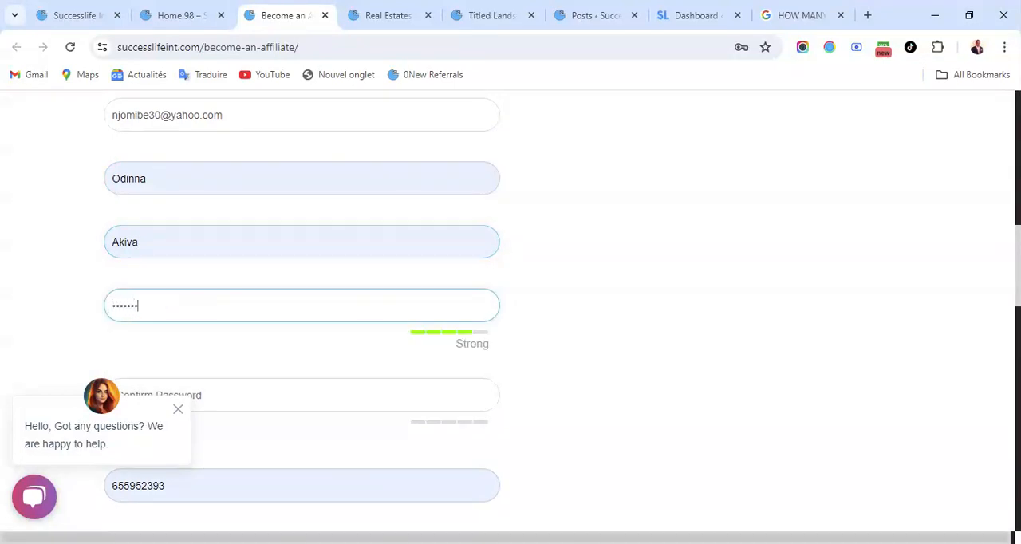
pyautogui.scroll(-3)
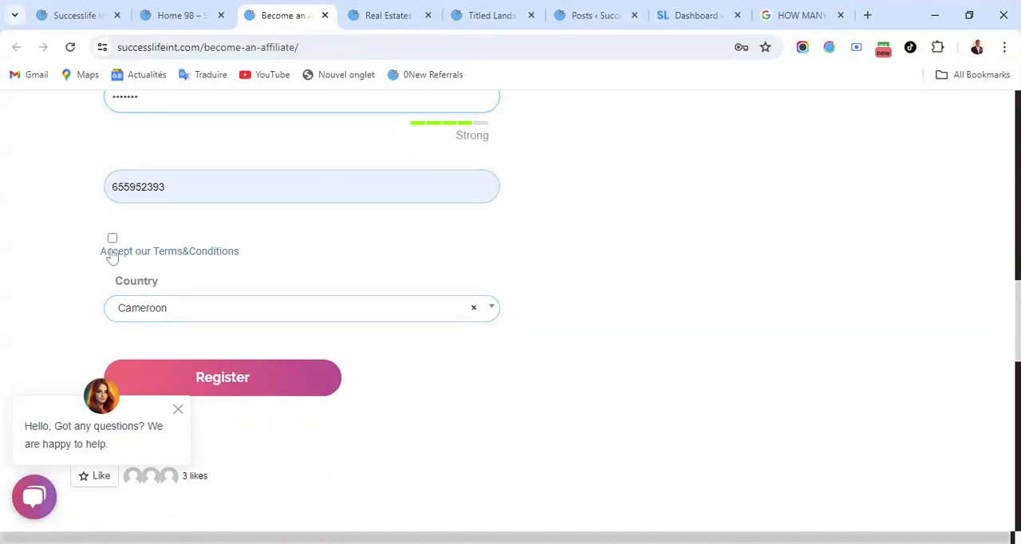
# Accept the Terms&Conditions, pick Czech Republic from the country list, and hit Register
pyautogui.click(112, 237)
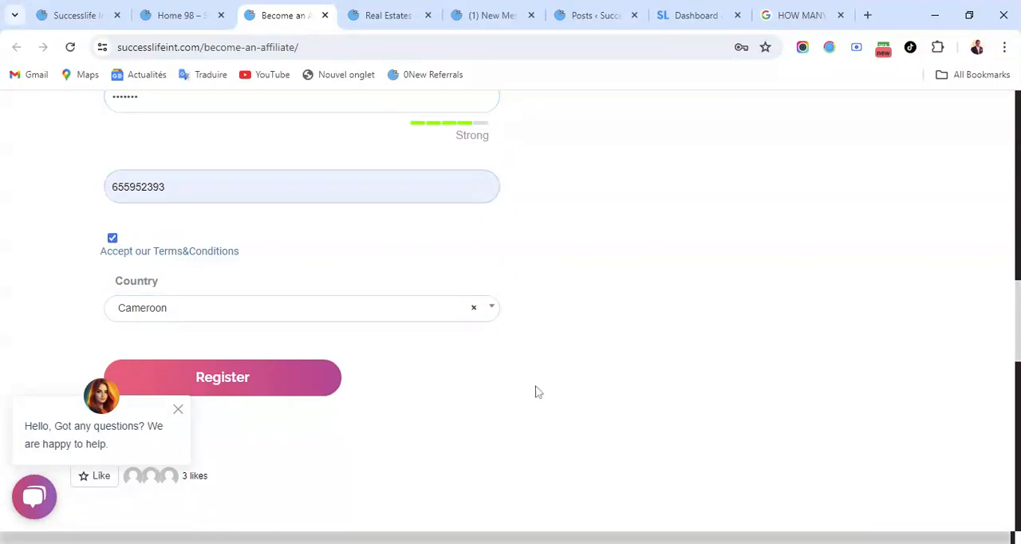
pyautogui.click(302, 308)
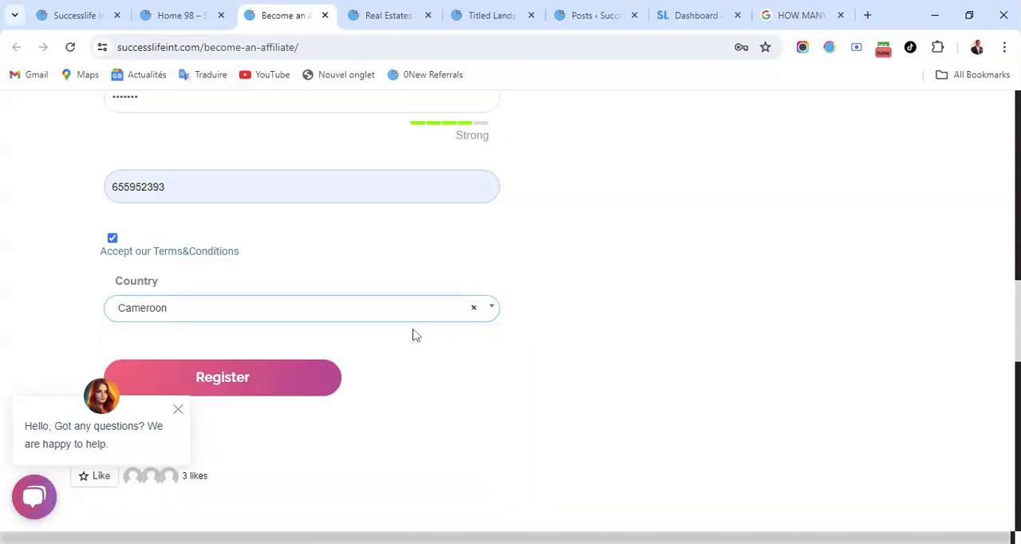
pyautogui.click(301, 308)
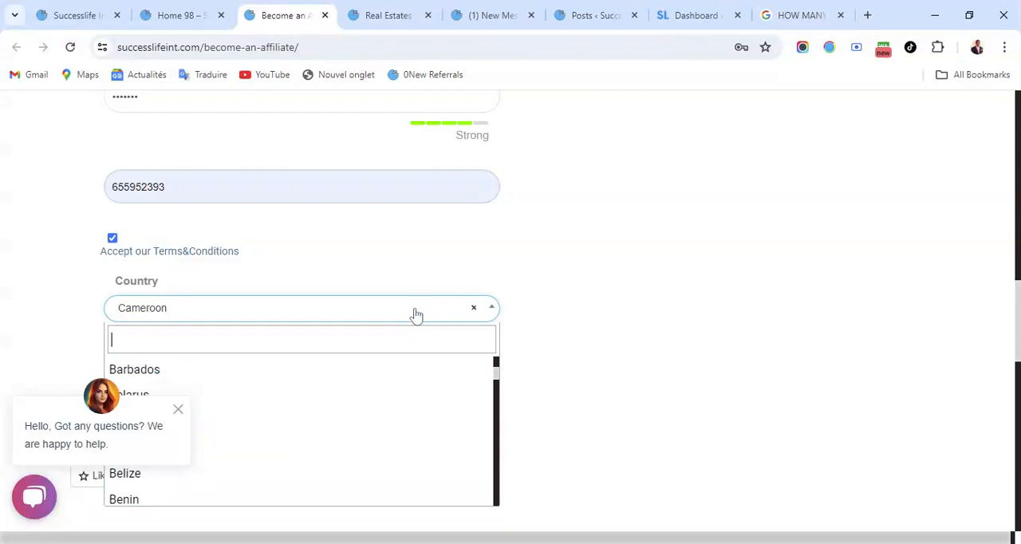
pyautogui.write('US')
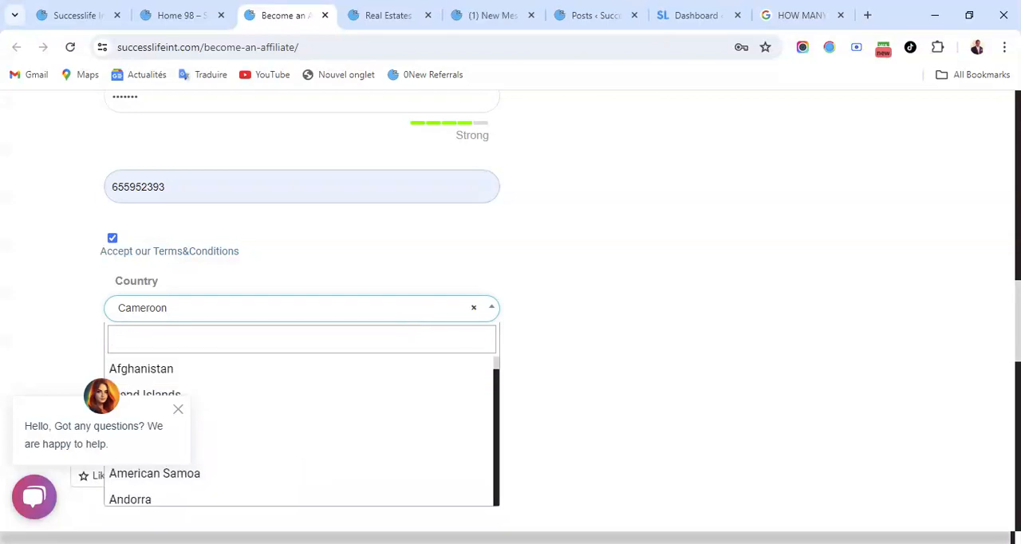
pyautogui.write('U')
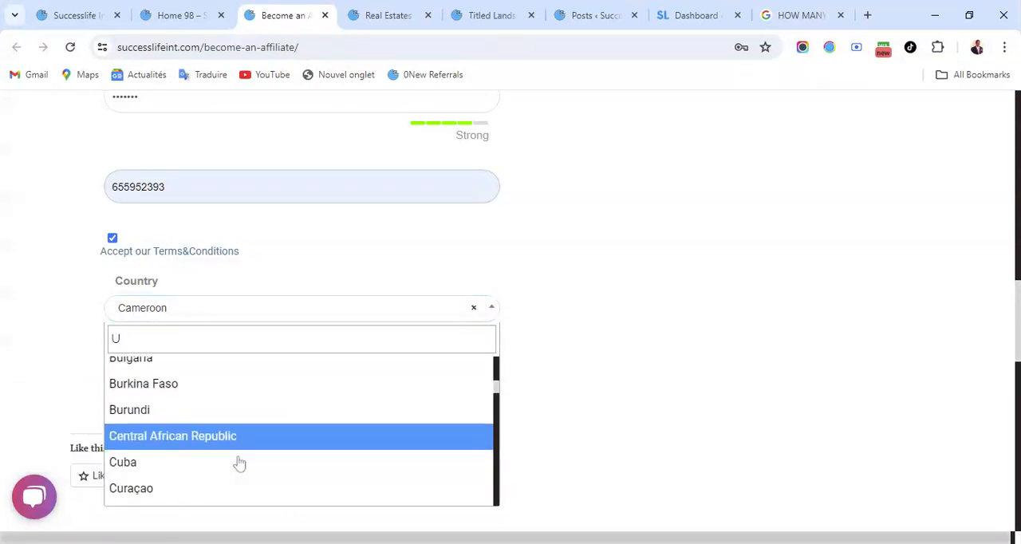
pyautogui.scroll(-3)
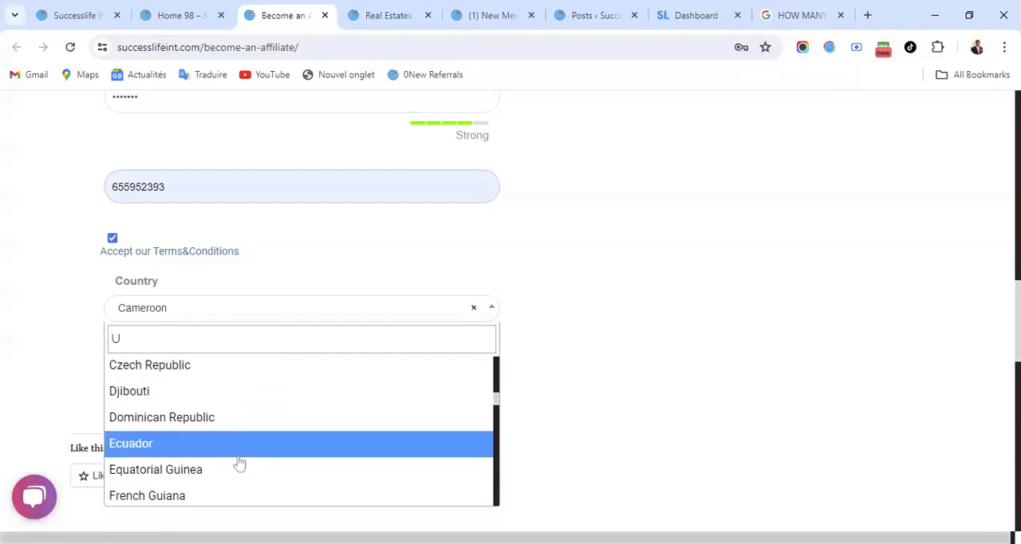
pyautogui.click(150, 365)
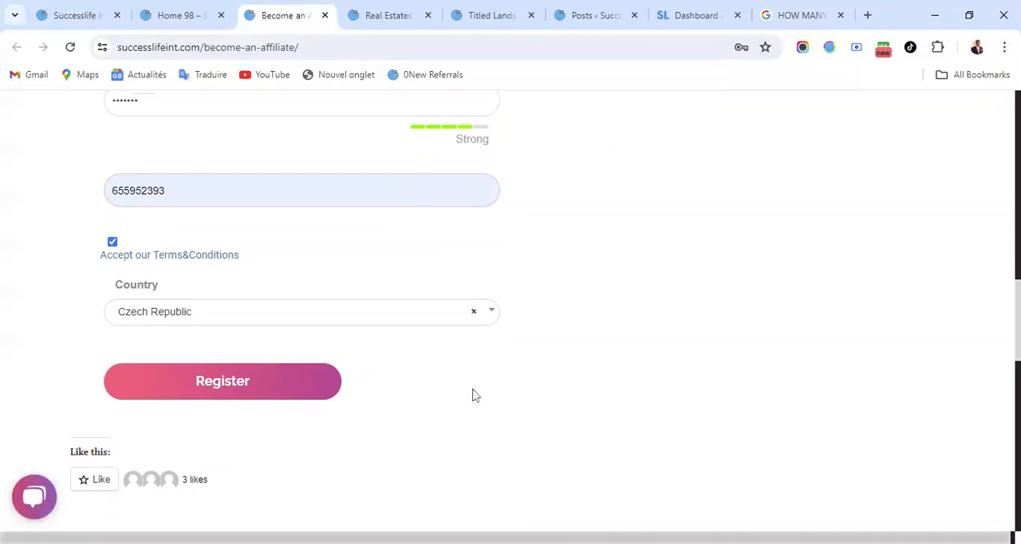
pyautogui.click(222, 381)
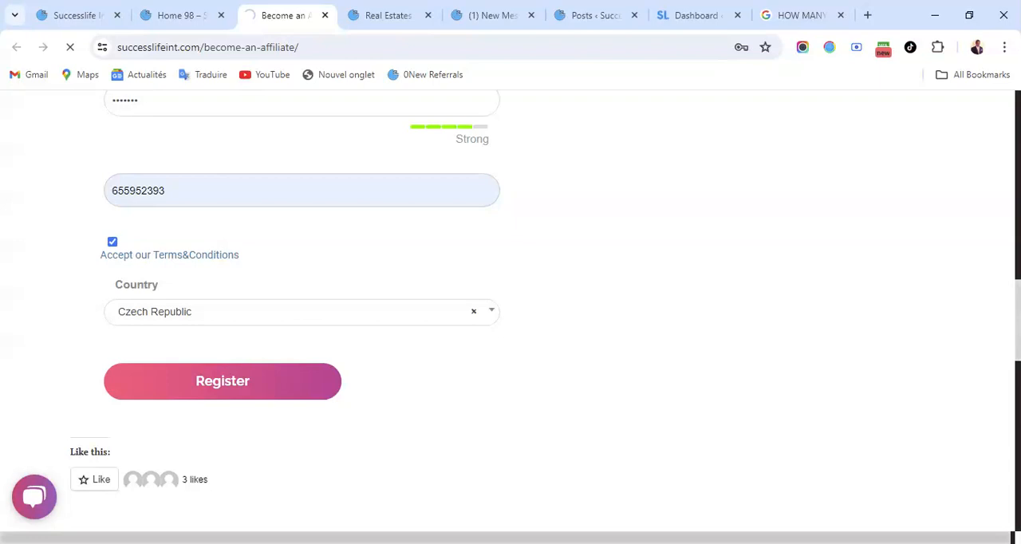
# On the new My Account dashboard, show the Marketing menu and its Reports submenu
pyautogui.click(222, 381)
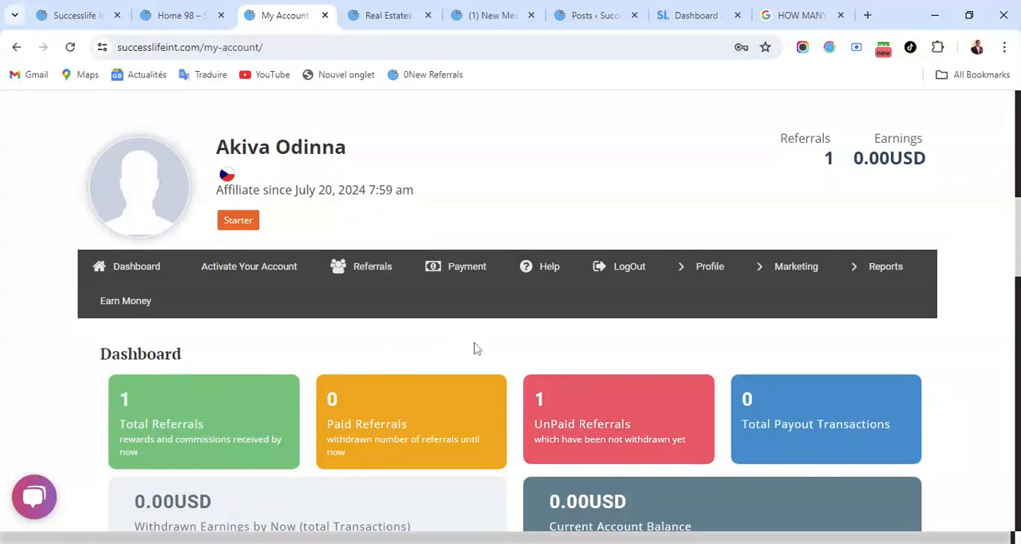
pyautogui.click(796, 266)
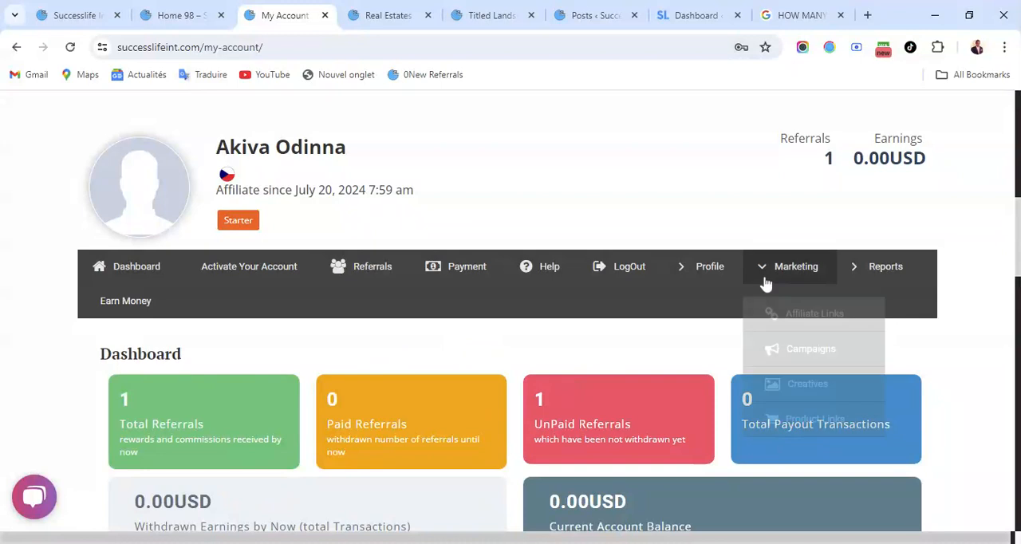
pyautogui.click(885, 266)
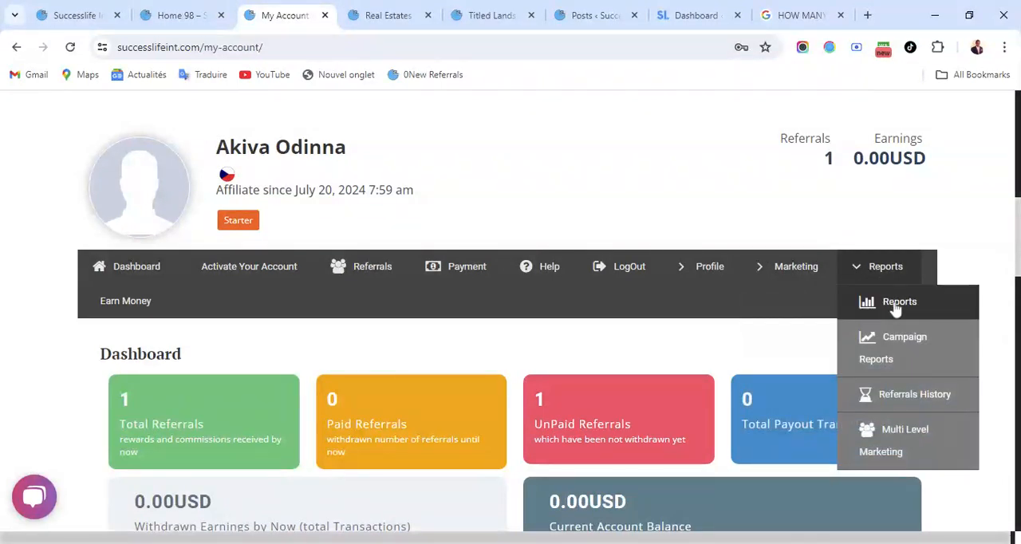
# Open Reports and view one total referral with a 2.00 USD balance
pyautogui.click(899, 302)
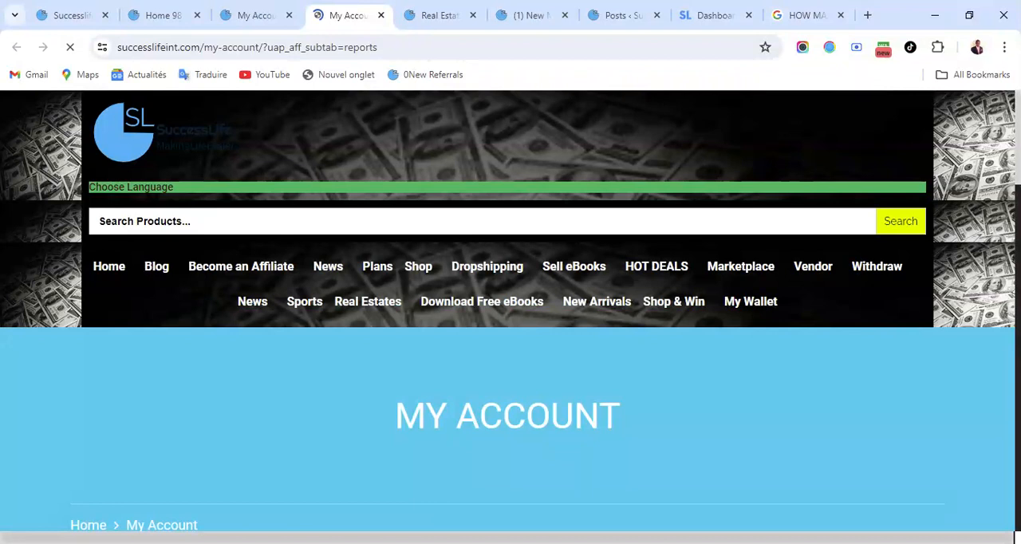
pyautogui.scroll(-3)
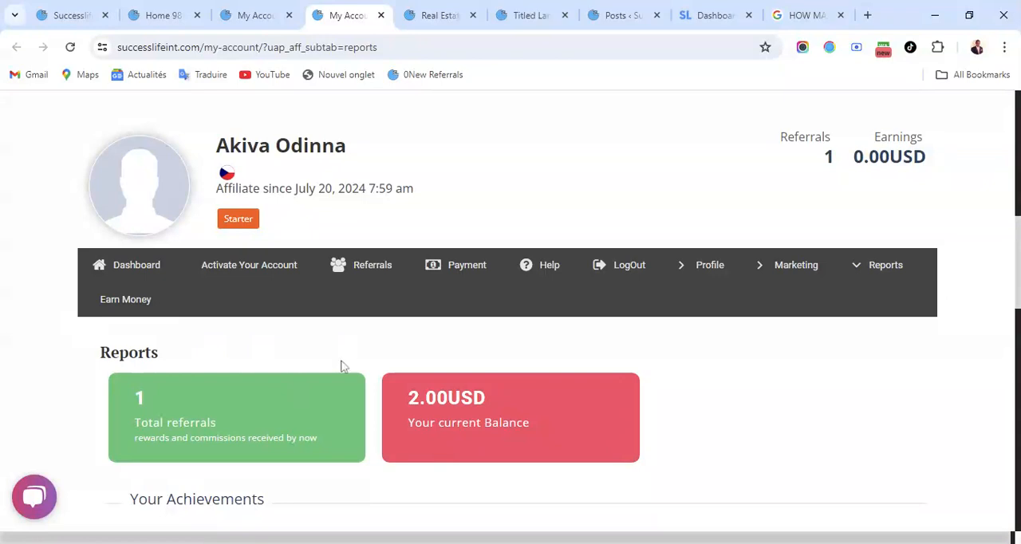
pyautogui.moveTo(249, 265)
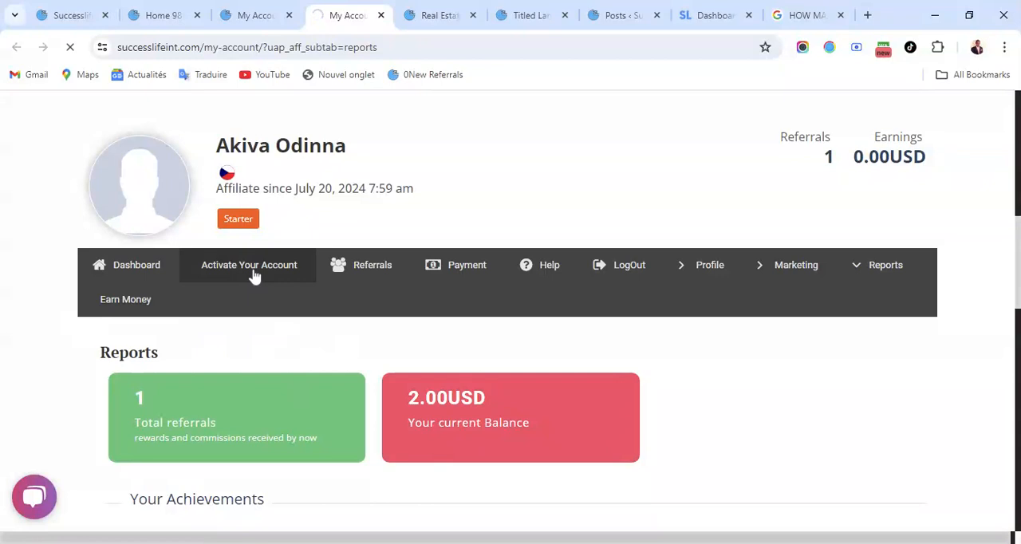
# Open Activate Your Account and scroll to the 20 USD three-eBook membership offer
pyautogui.click(249, 265)
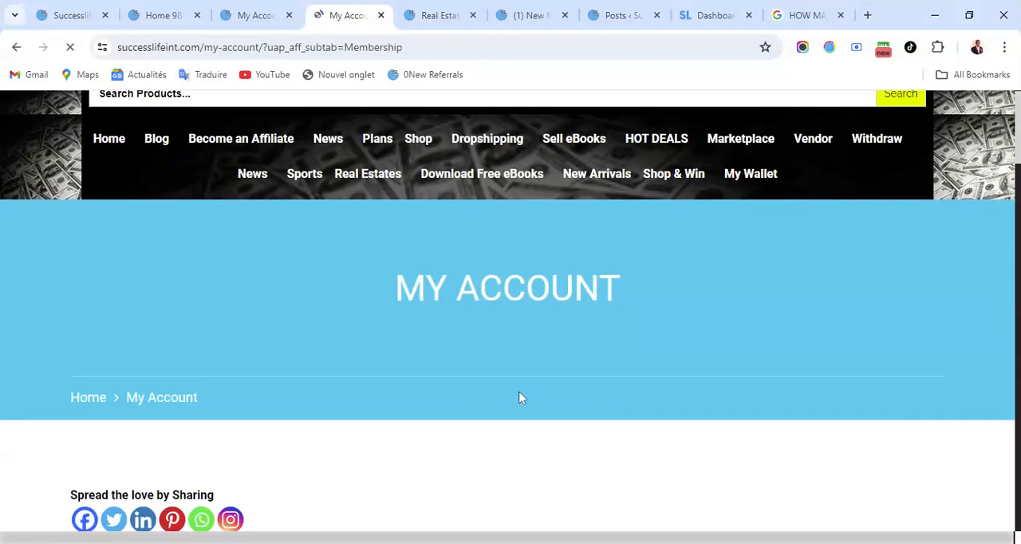
pyautogui.scroll(-3)
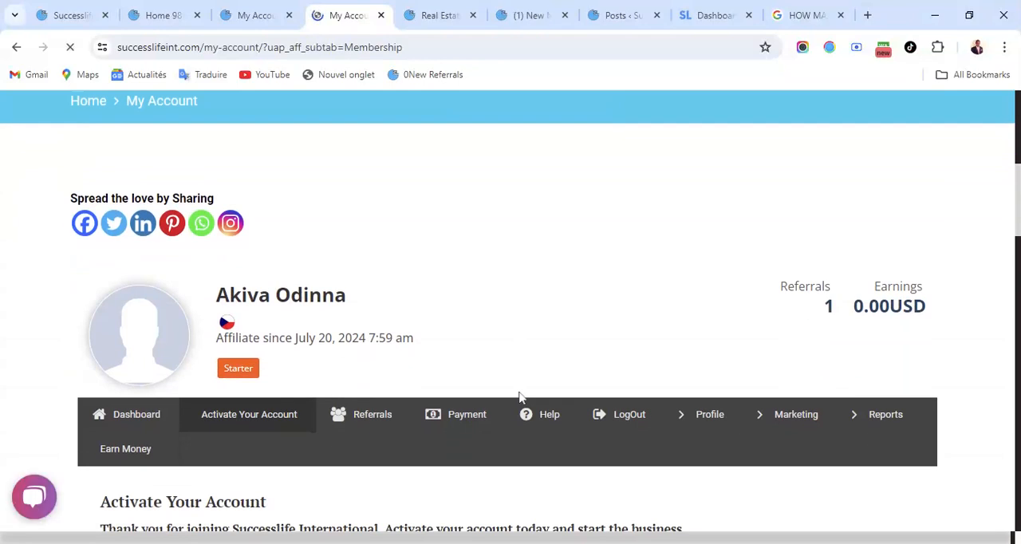
pyautogui.scroll(-3)
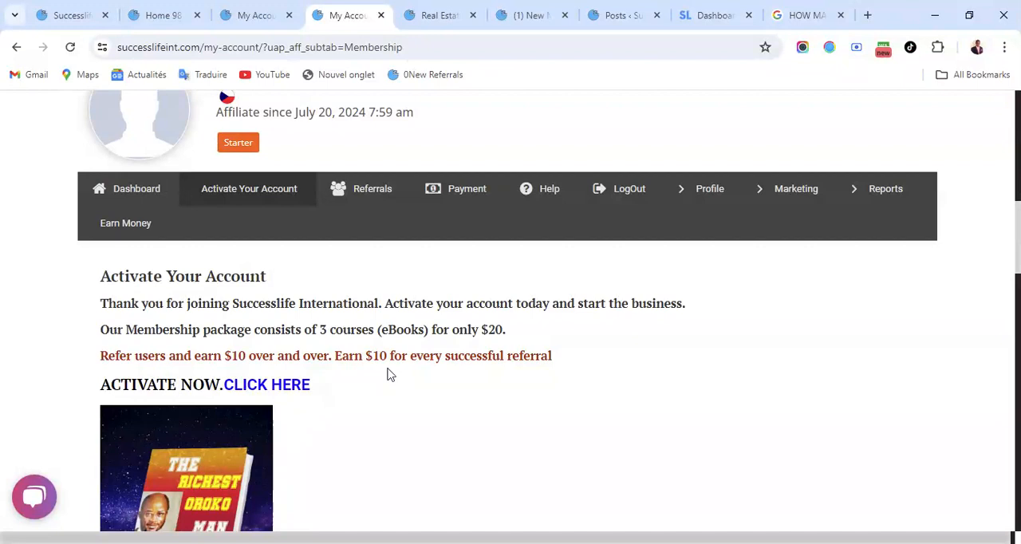
pyautogui.moveTo(569, 377)
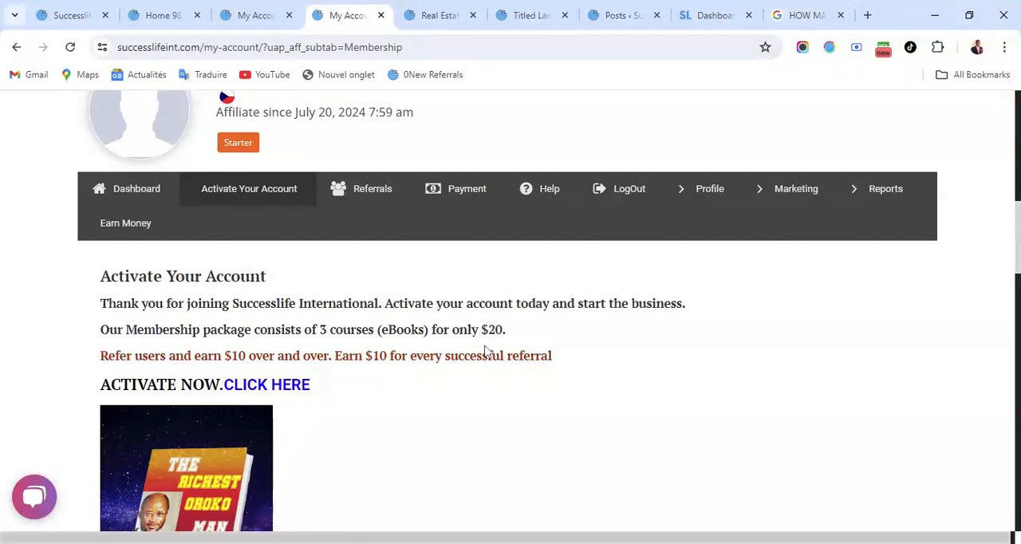
# Scroll past the eBook covers and follow the ACTIVATE NOW 'CLICK HERE' link
pyautogui.scroll(-3)
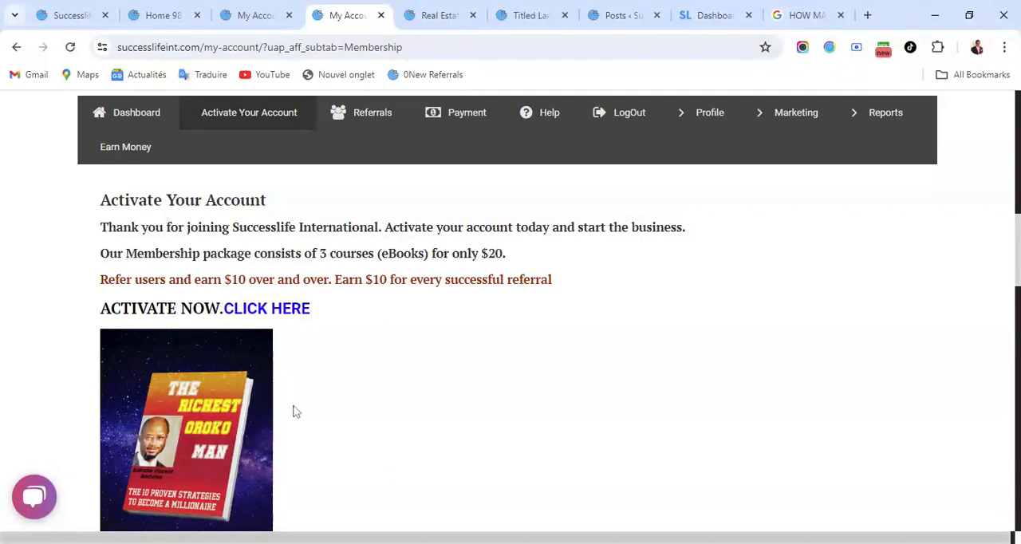
pyautogui.scroll(-3)
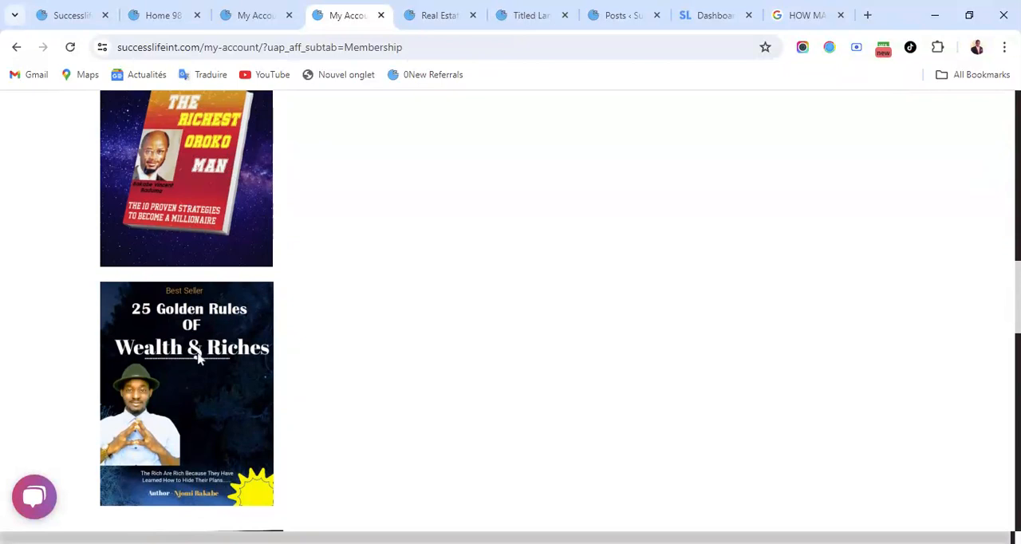
pyautogui.moveTo(151, 333)
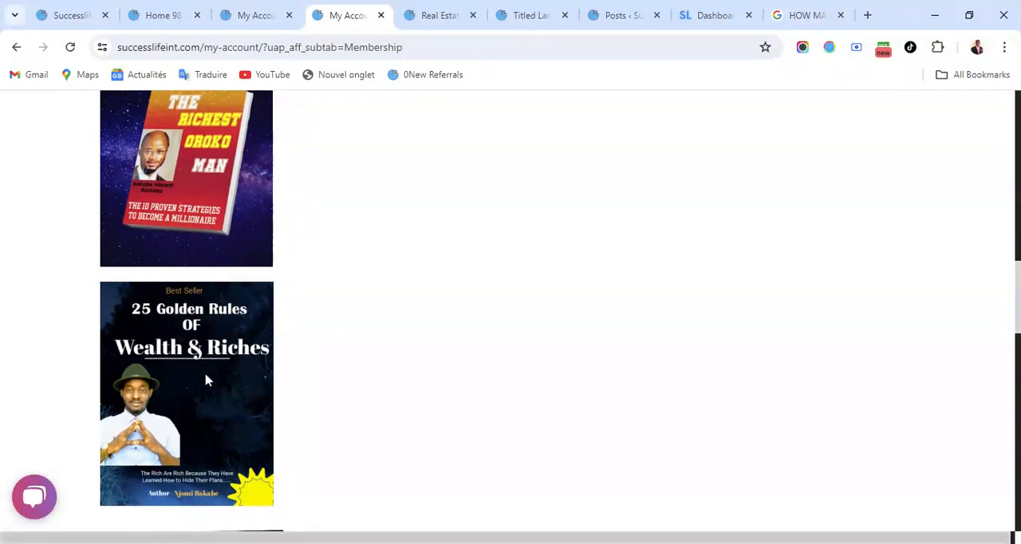
pyautogui.scroll(-3)
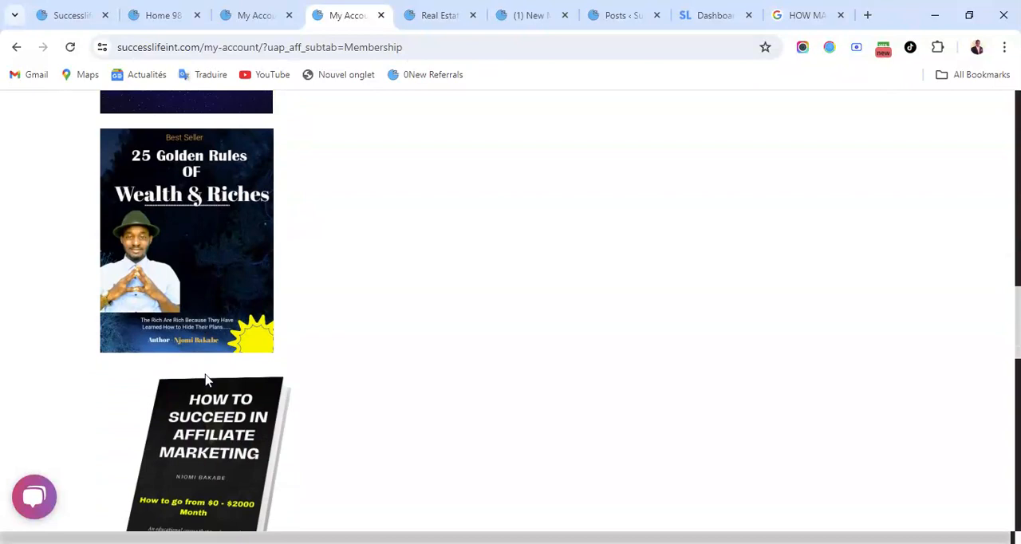
pyautogui.scroll(-3)
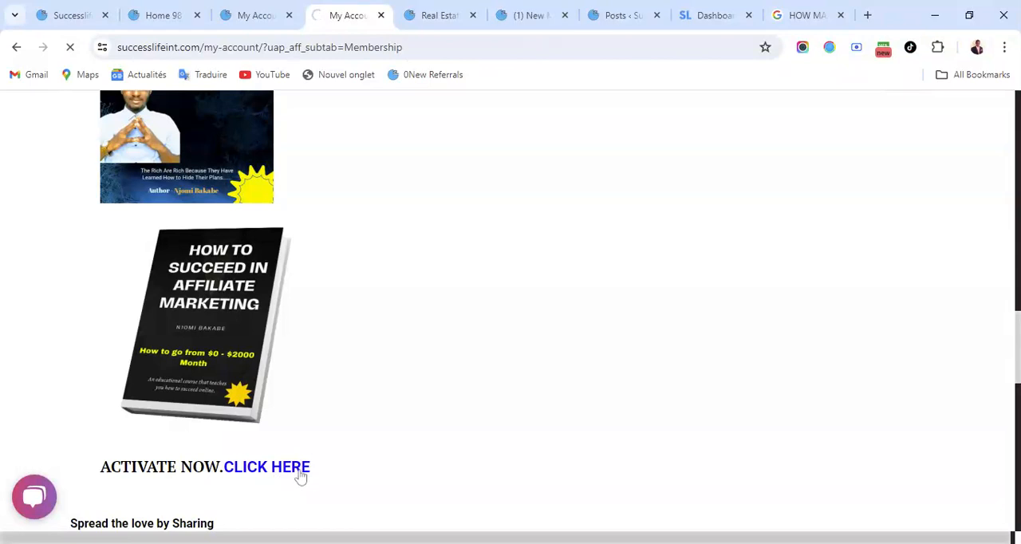
pyautogui.click(266, 467)
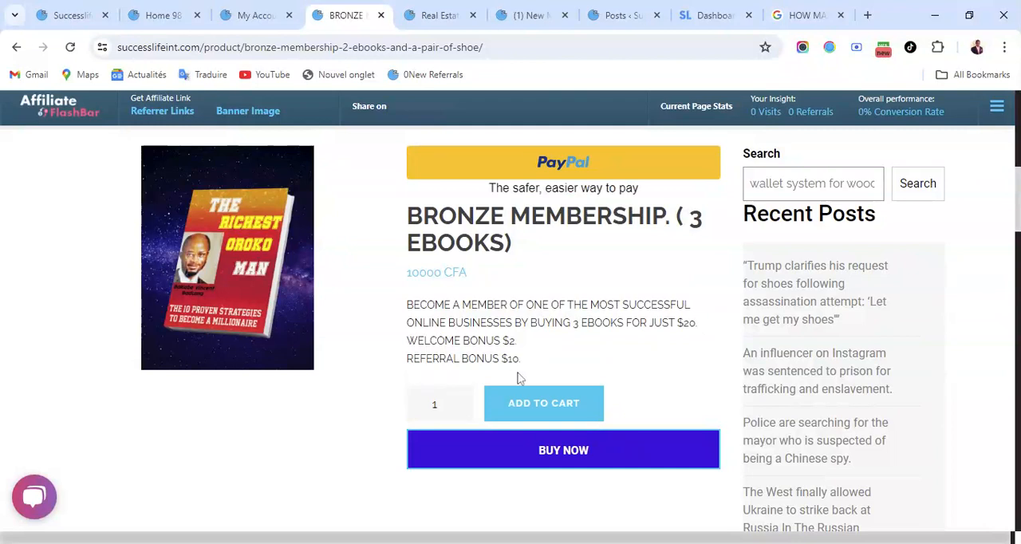
# Buy the 10000 CFA Bronze Membership now, landing on the checkout page
pyautogui.click(563, 450)
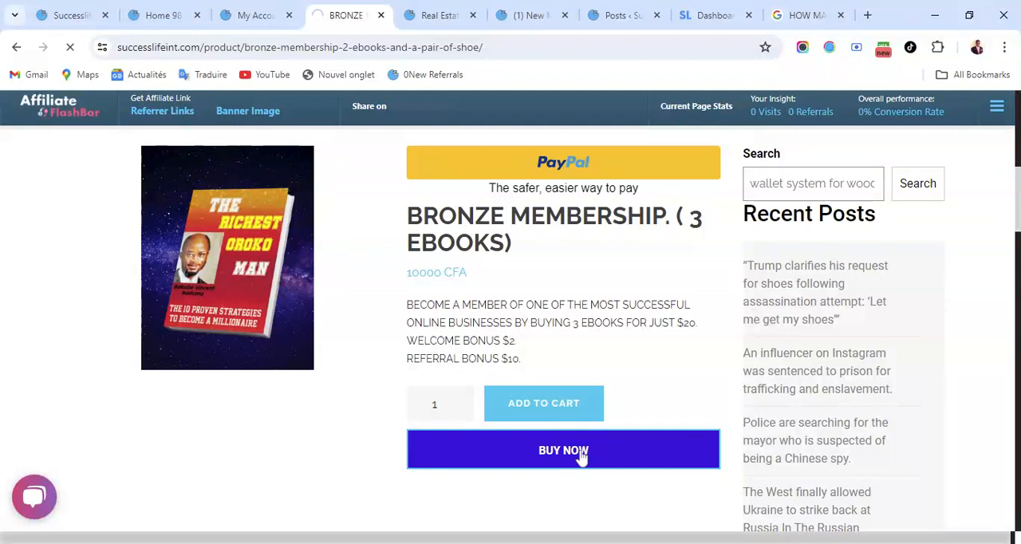
pyautogui.click(563, 450)
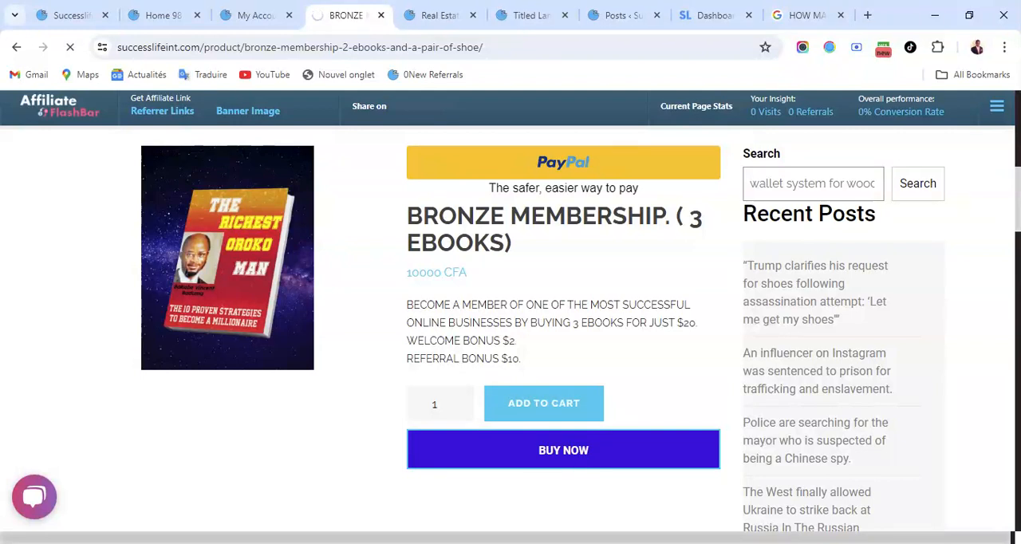
pyautogui.click(564, 450)
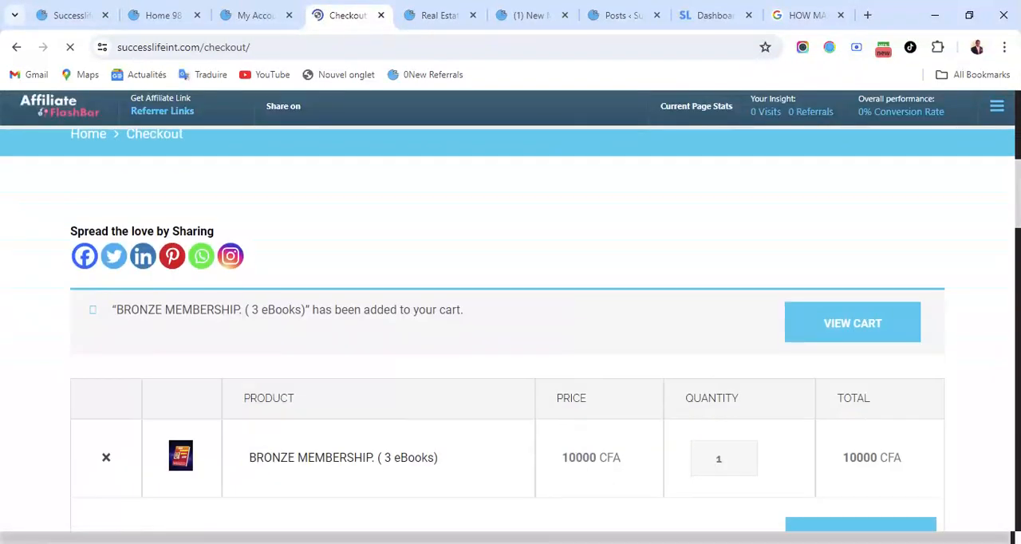
# Review the 610000 CFA checkout total and payment options, then return to My Account
pyautogui.scroll(-3)
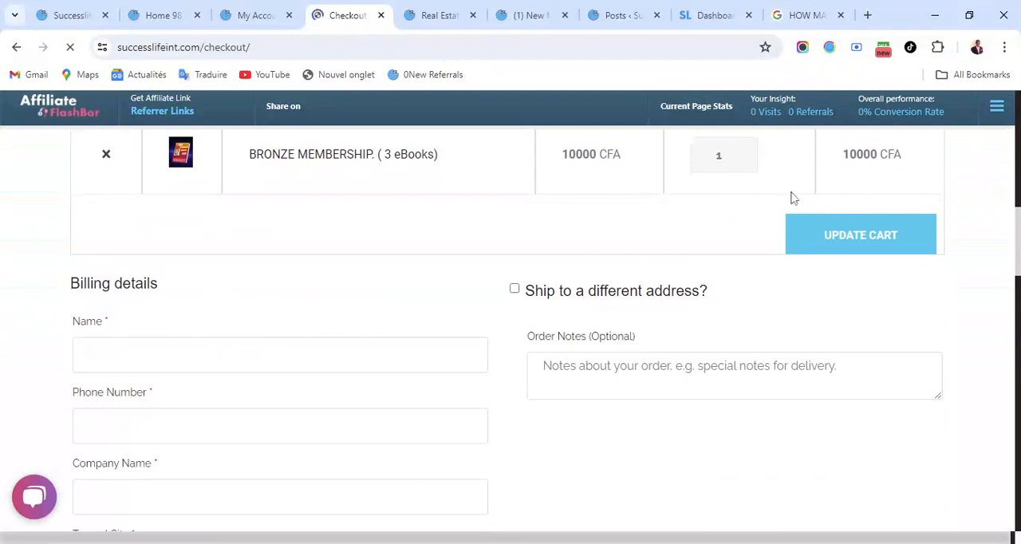
pyautogui.scroll(-3)
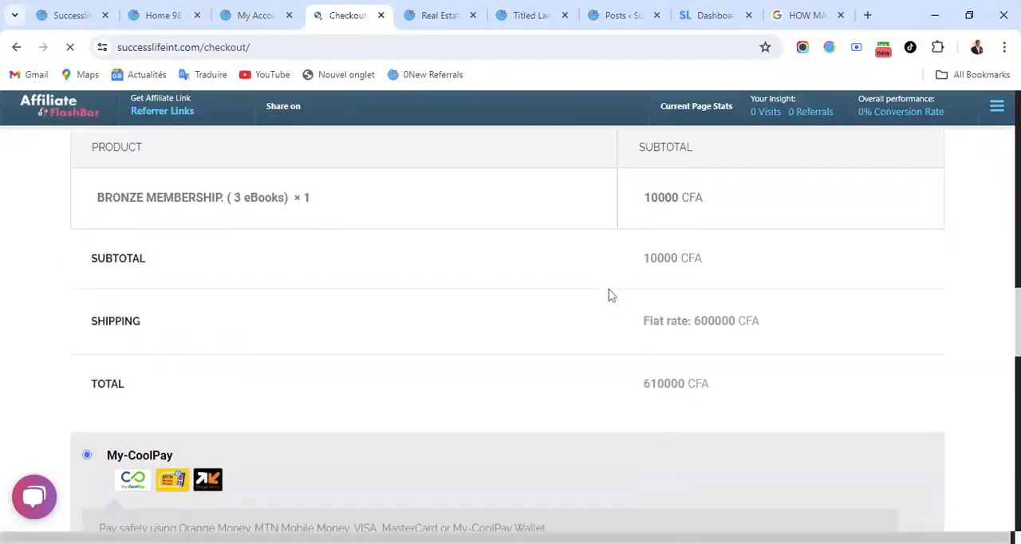
pyautogui.scroll(-3)
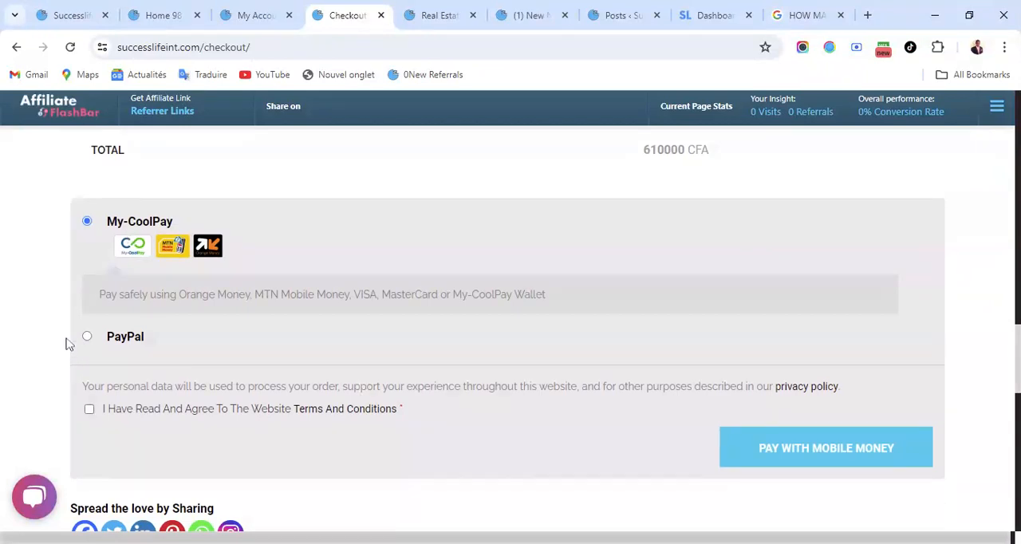
pyautogui.click(87, 336)
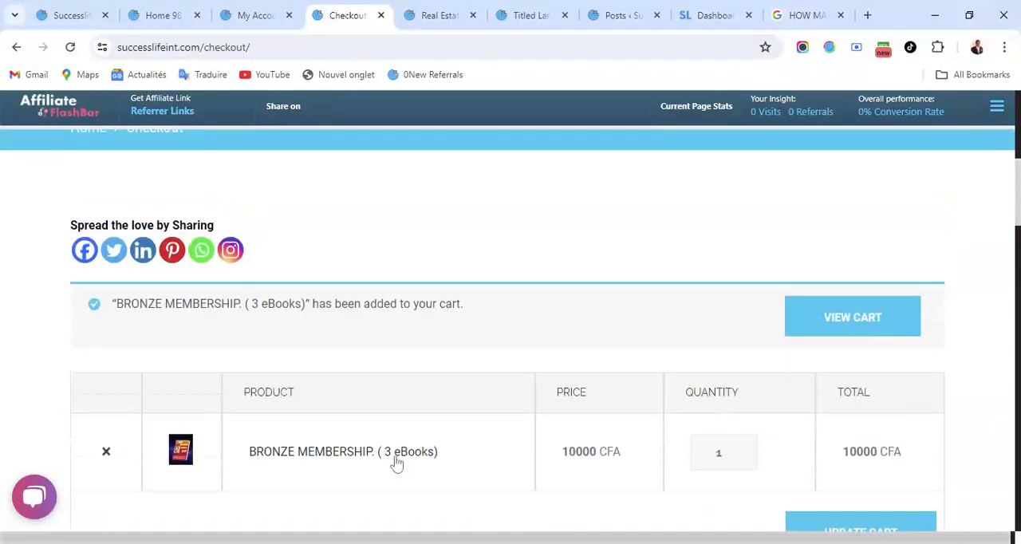
pyautogui.scroll(3)
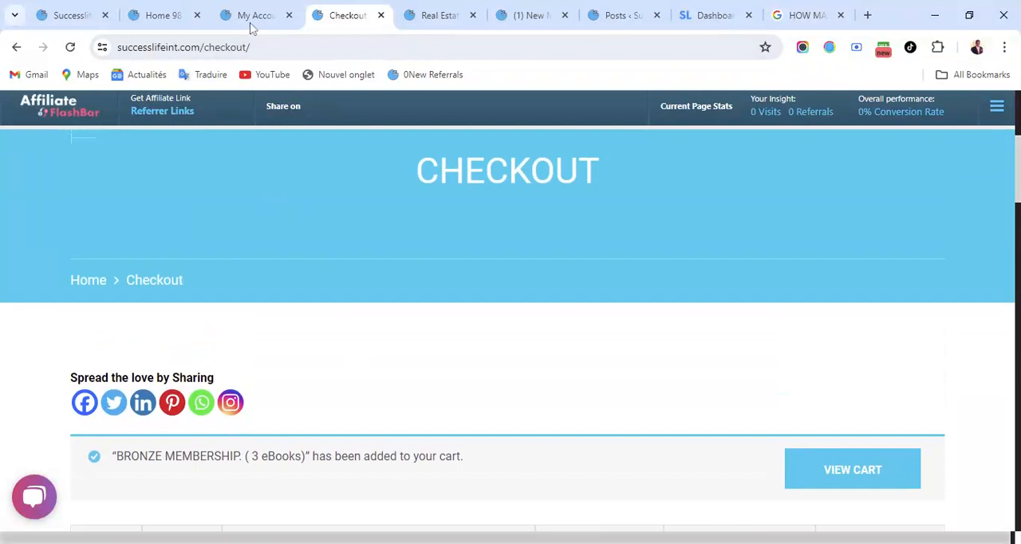
pyautogui.click(256, 14)
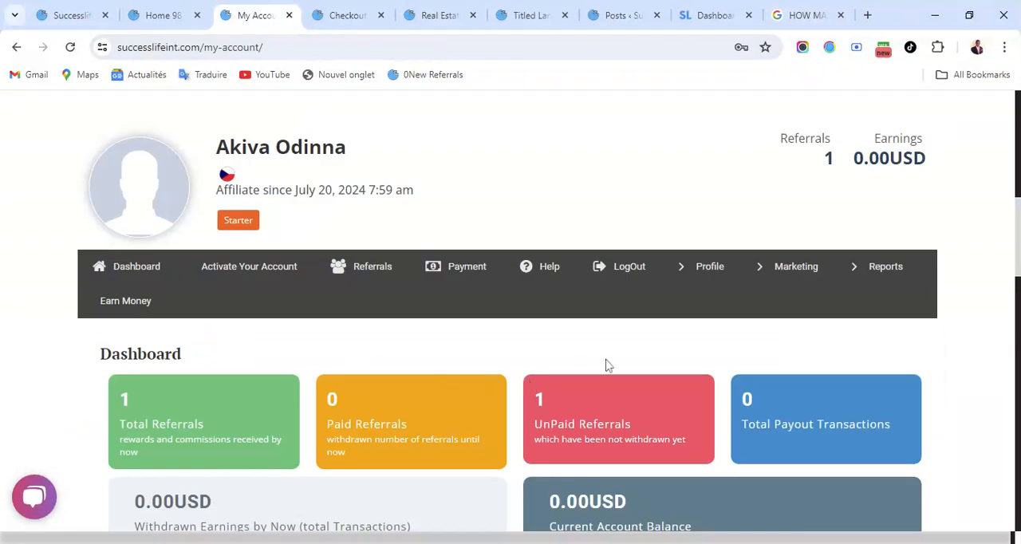
pyautogui.moveTo(249, 266)
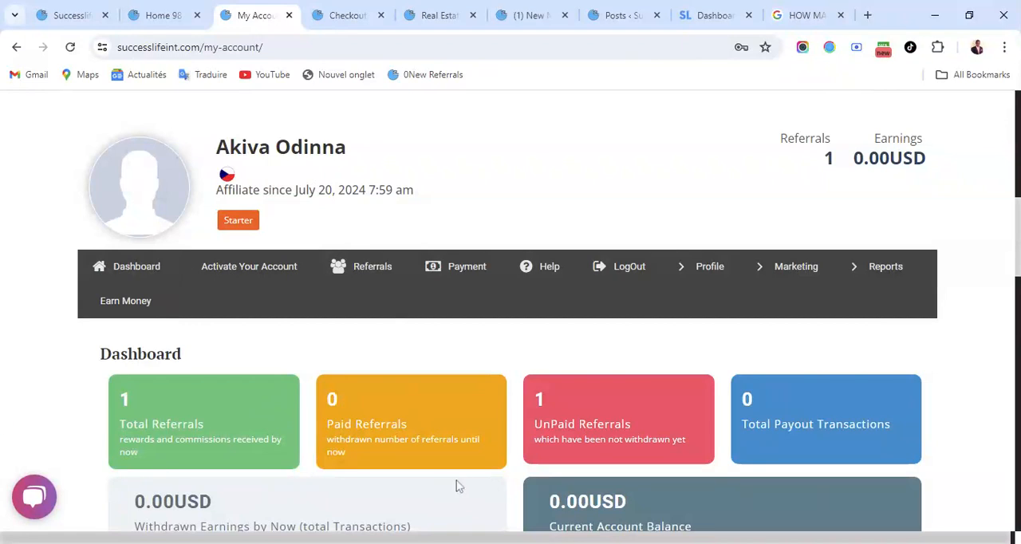
# Choose Product Links from the Marketing menu, listing 3381 products
pyautogui.click(795, 266)
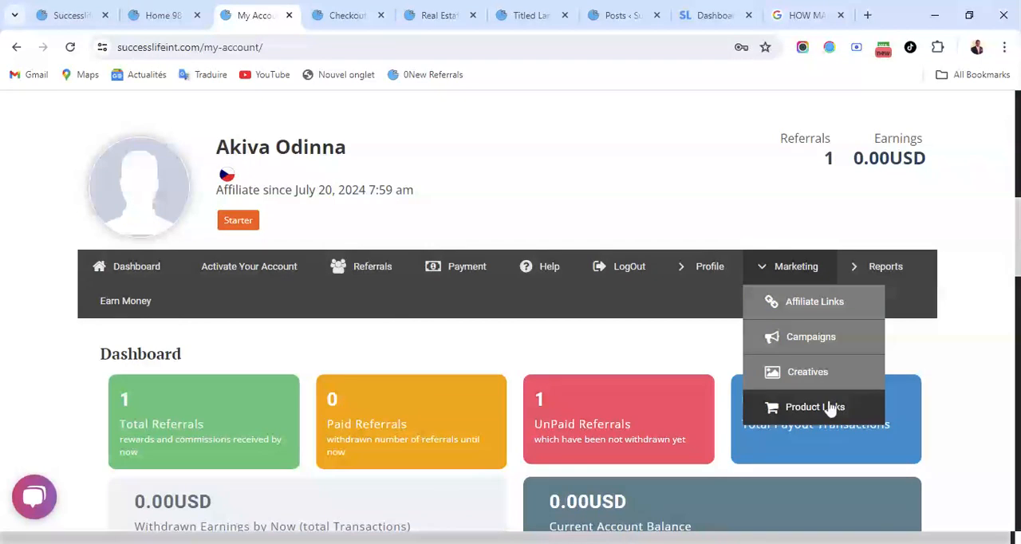
pyautogui.click(815, 407)
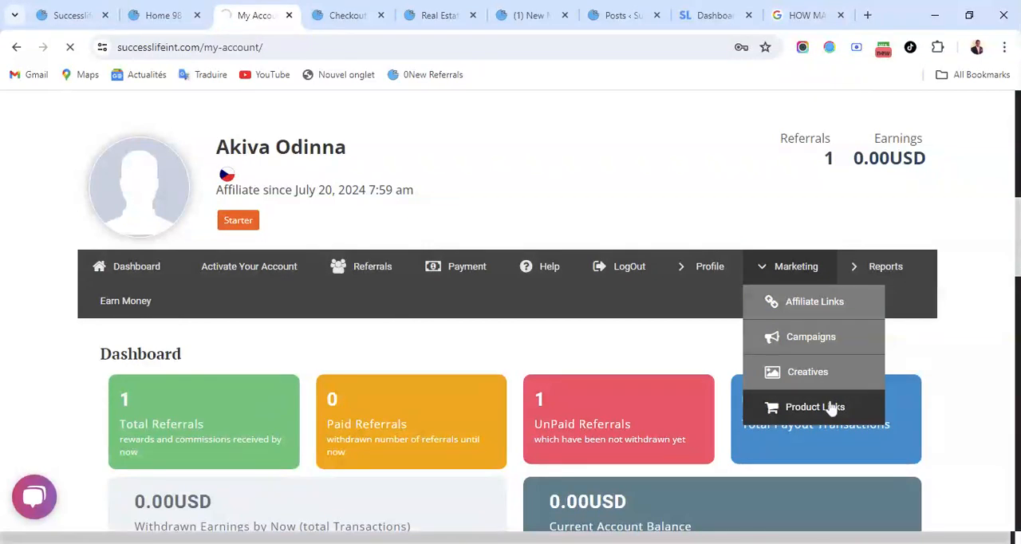
pyautogui.click(816, 407)
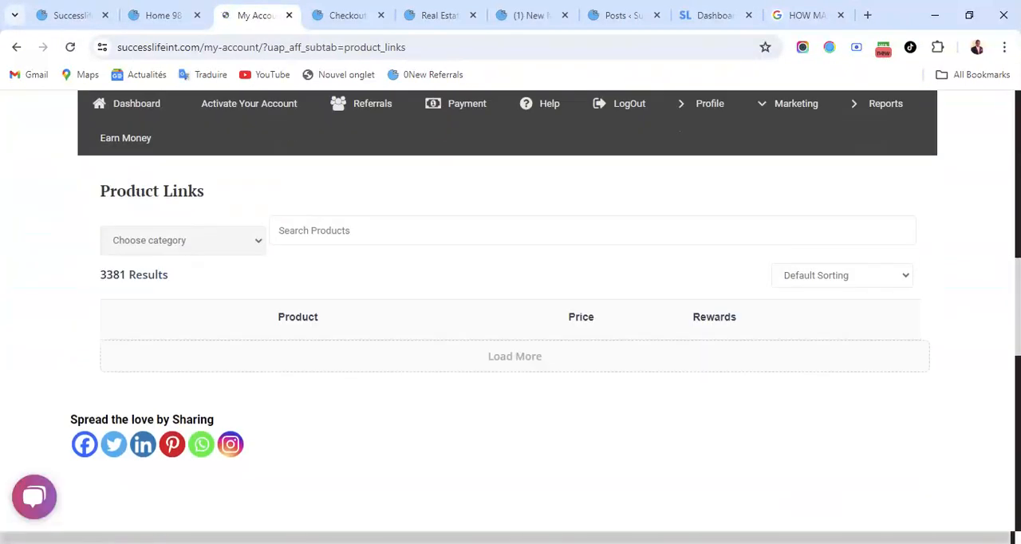
# Load the Product Links results and scroll the table to products like Seller Membership at 3200 $
pyautogui.click(515, 356)
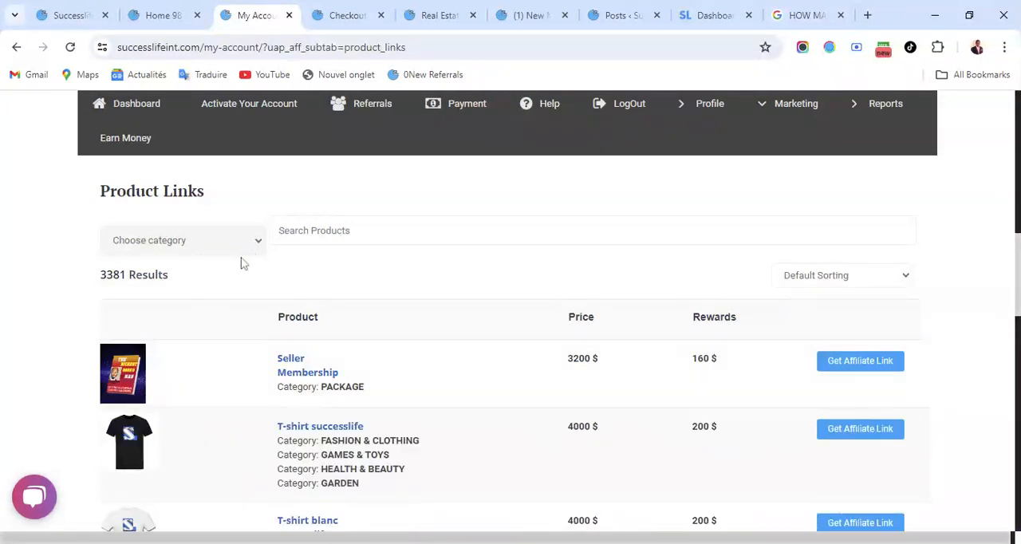
pyautogui.scroll(-3)
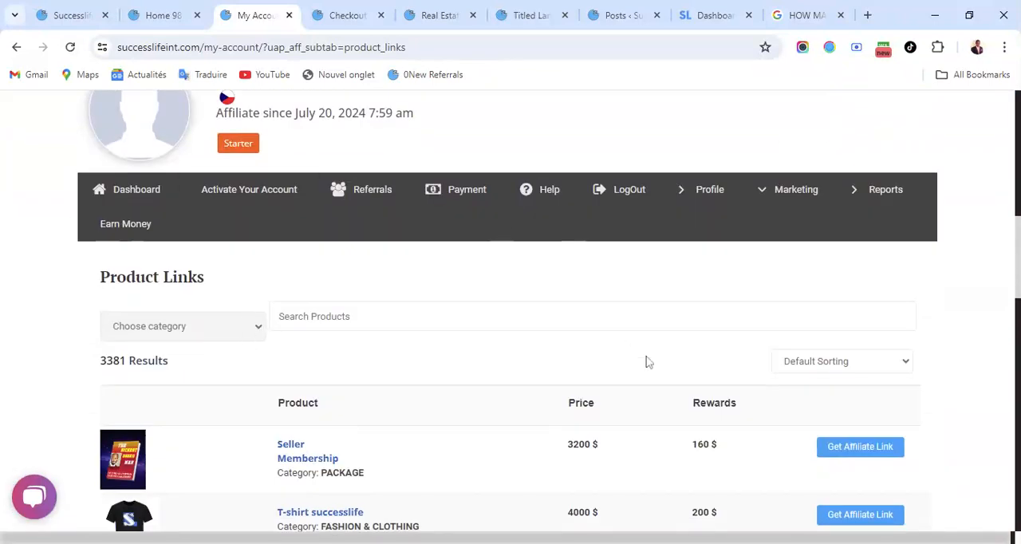
pyautogui.scroll(-3)
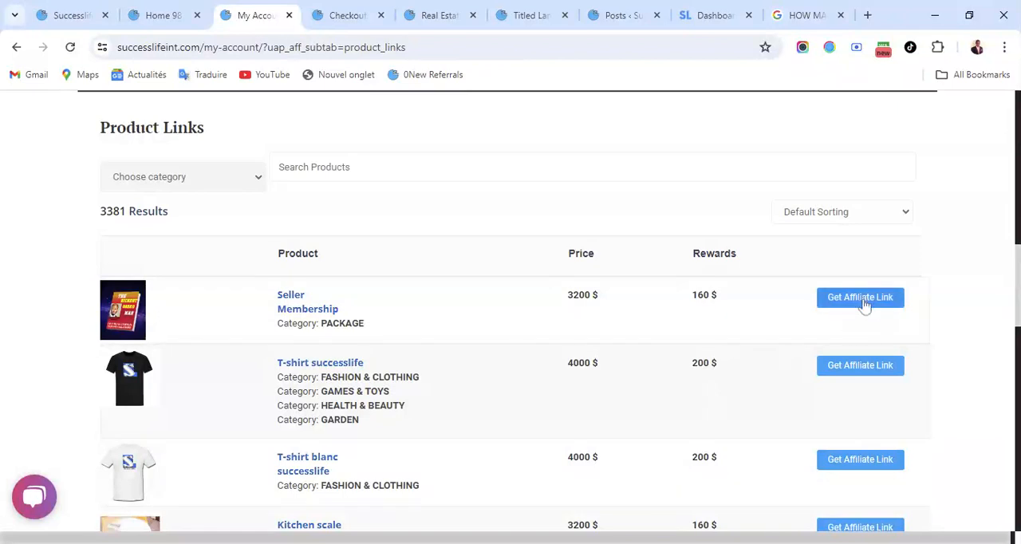
pyautogui.click(860, 297)
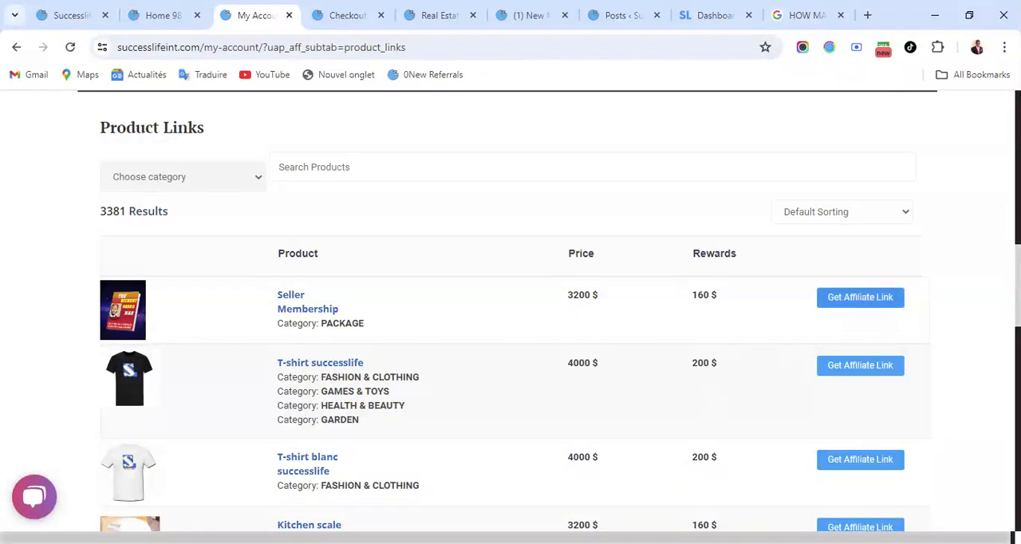
pyautogui.click(860, 297)
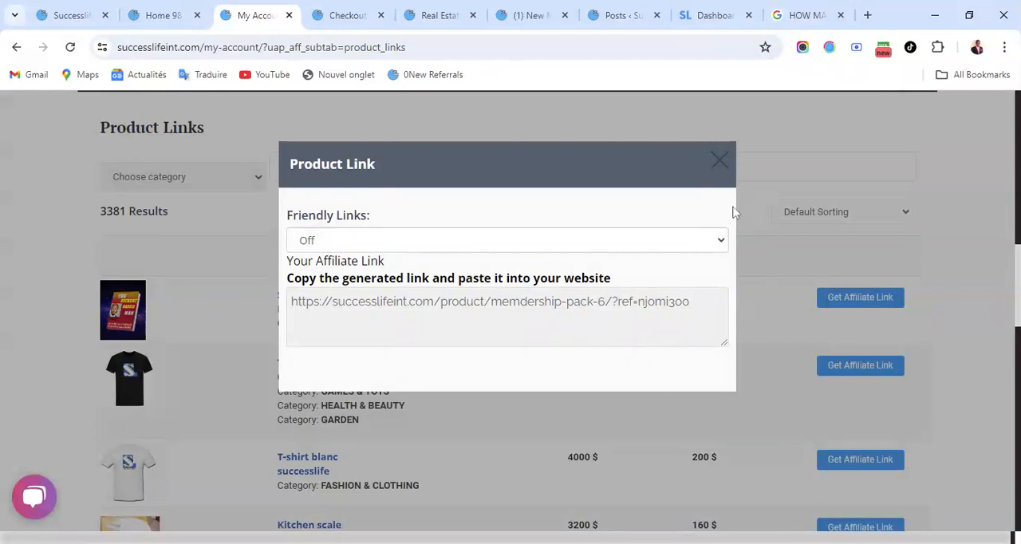
pyautogui.click(719, 161)
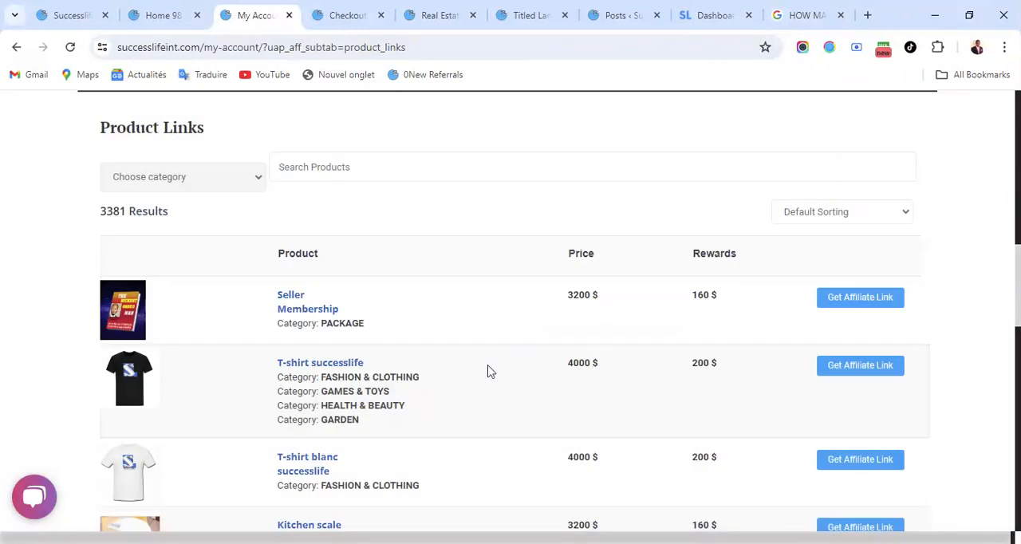